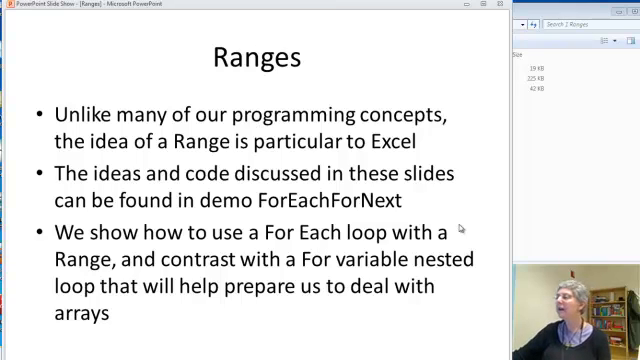
- Advance the slideshow to the slide explaining what a Range is and how to declare one
key("right")
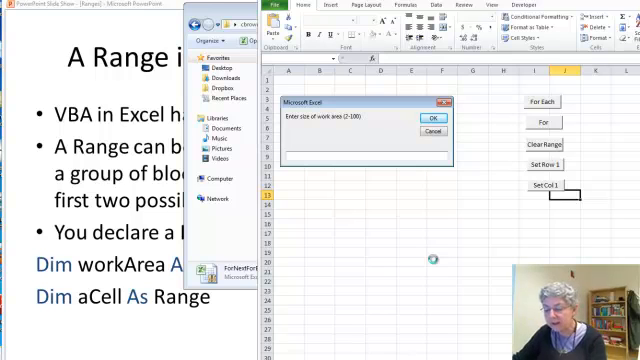
- Enter 10 as the work area size and confirm the prompt
type("10")
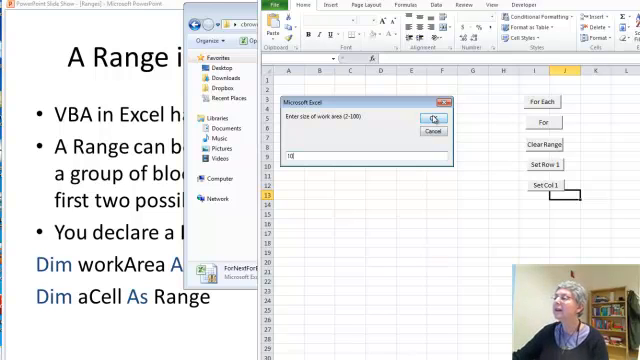
left_click(431, 120)
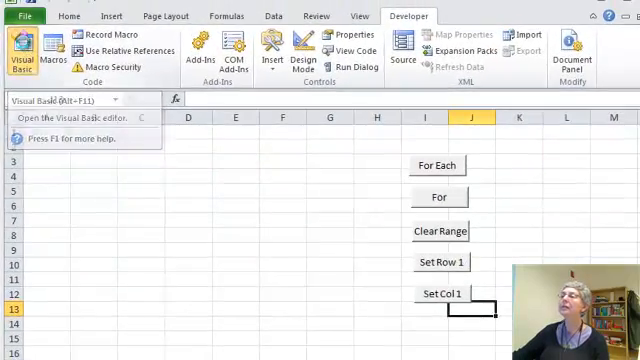
- Open the Visual Basic Editor on ThisWorkbook's Workbook_Open routine and work area declarations
left_click(20, 55)
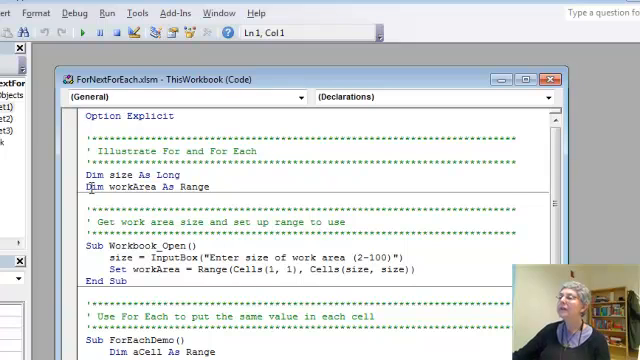
mouse_move(223, 181)
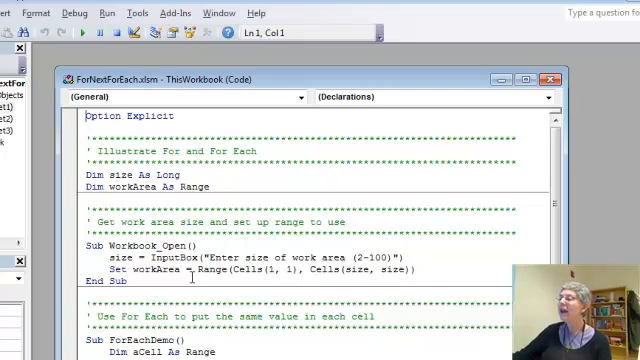
mouse_move(253, 273)
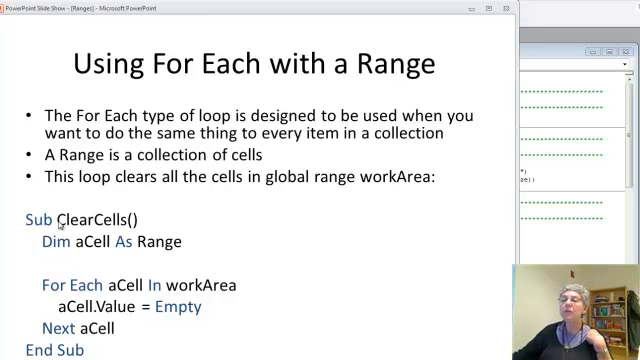
mouse_move(143, 293)
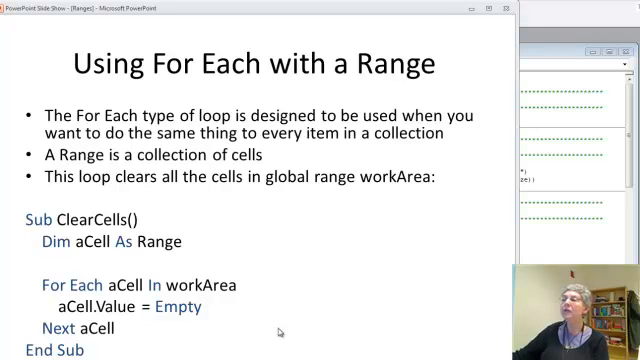
- Advance to the 'Put a 1 in Each Cell in a Range' ForEachDemo slide
key("Right")
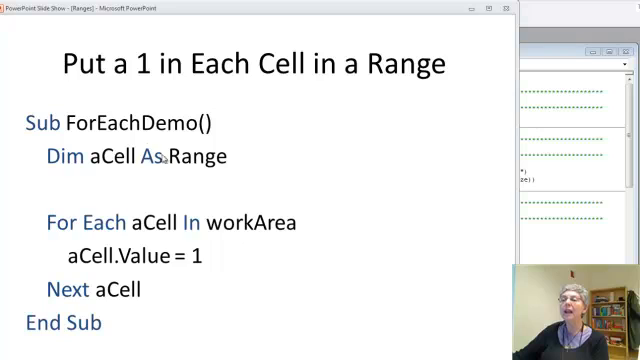
mouse_move(207, 258)
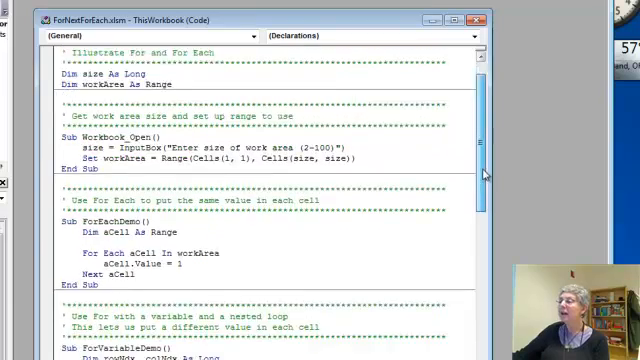
- Scroll the code past ForEachDemo to the ForVariableDemo nested loop and ClearCells
scroll("down", 3)
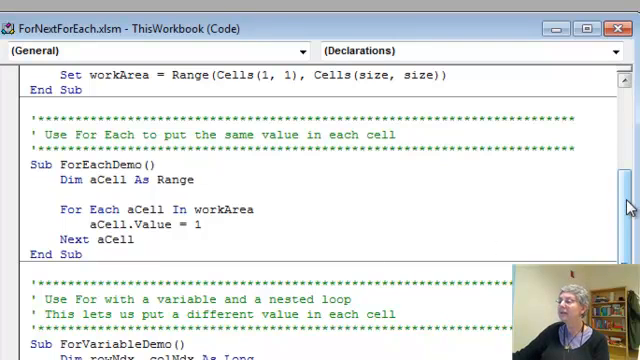
scroll("down", 3)
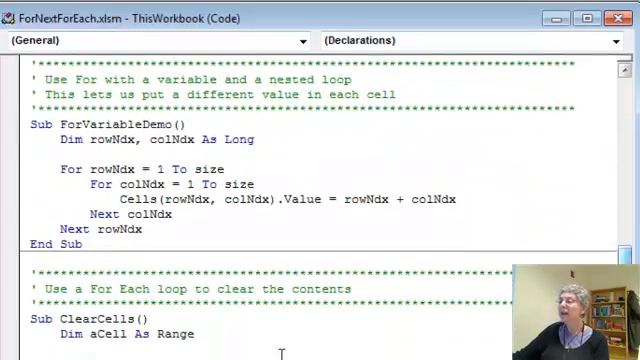
scroll("down", 3)
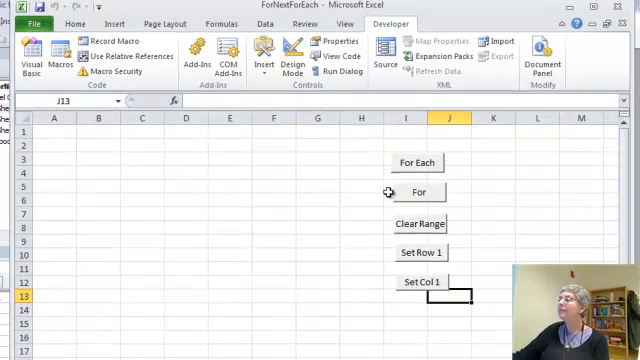
- Fill the 10 by 10 work area with 1s using the For Each button, then run another sheet button
left_click(416, 162)
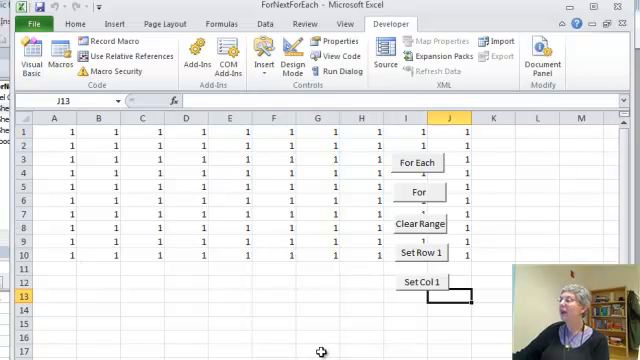
left_click(421, 224)
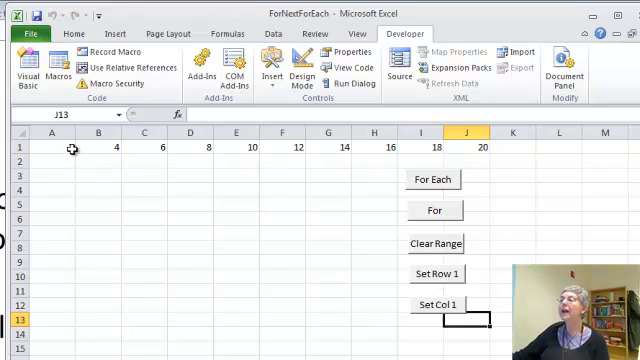
- Run the Set Row 1 macro to fill row 1 with even numbers up to 20
left_click(437, 273)
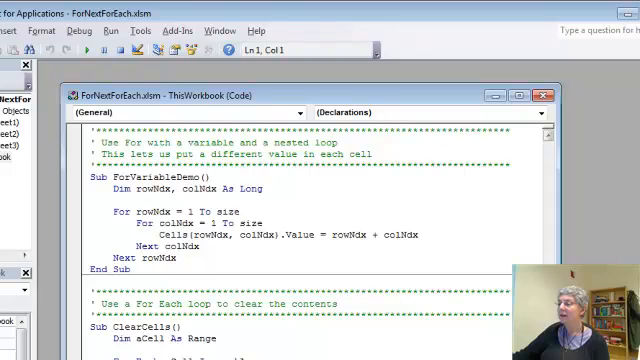
- Scroll the code down to the ClearCells and ForVariableRowDemo subs
scroll("down", 3)
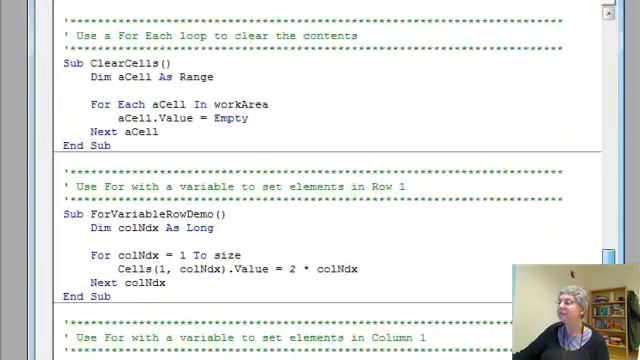
scroll("down", 3)
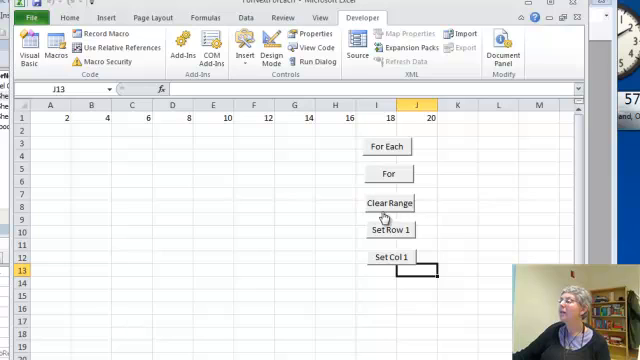
- Empty row 1's even numbers with the Clear Range button
left_click(386, 202)
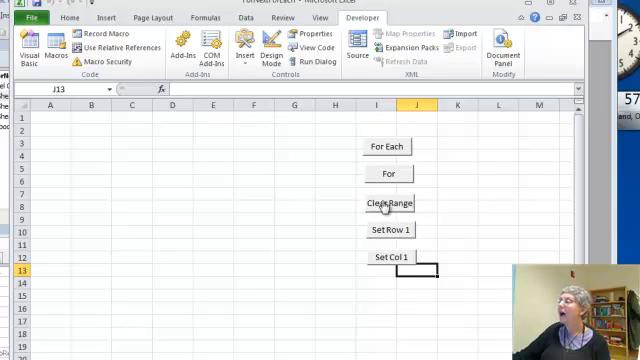
mouse_move(387, 264)
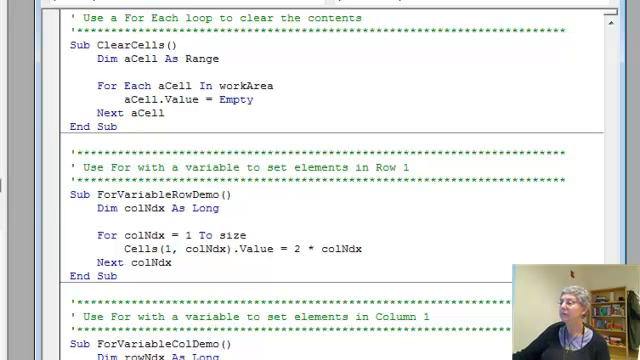
- Scroll to the ForVariableColDemo loop setting column 1 cells to three times the row index
scroll("down", 3)
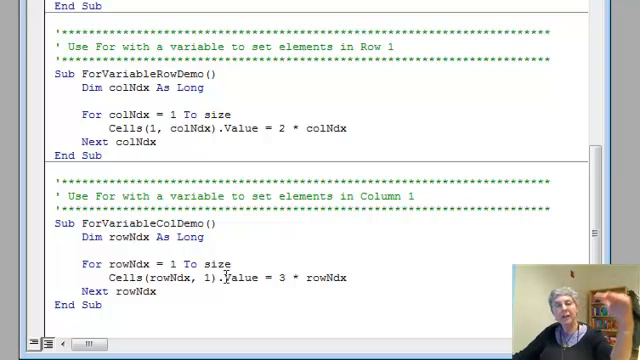
mouse_move(178, 263)
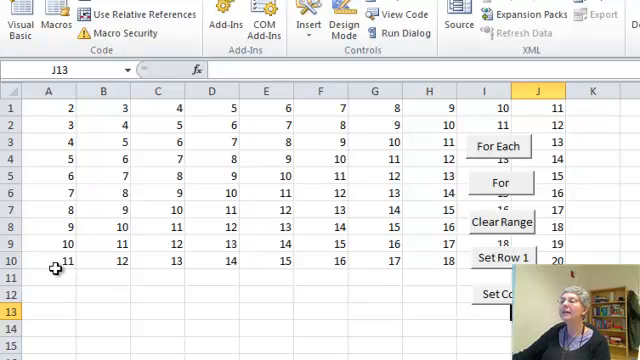
mouse_move(52, 293)
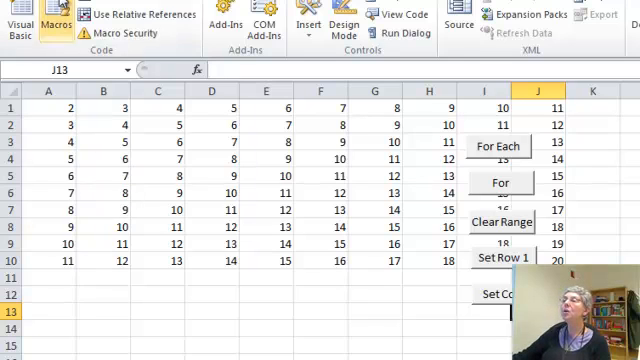
- Open the workbook's macro list to run the nested-loop macro
left_click(14, 18)
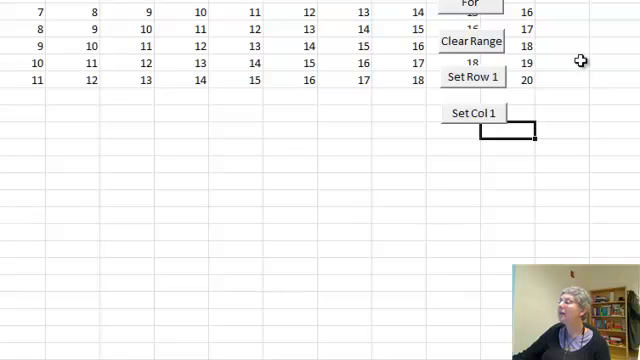
- Switch to the VBA editor's ThisWorkbook code showing ForVariableDemo
left_click(474, 41)
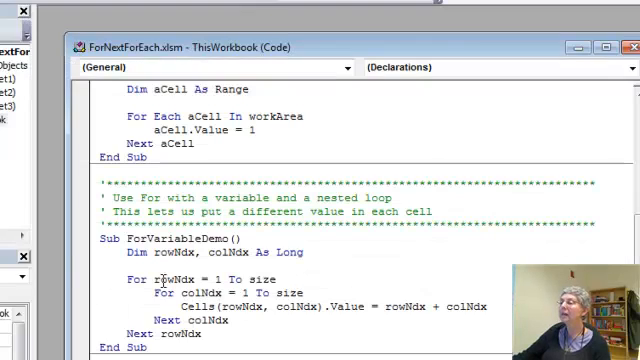
- Set a breakpoint on Sub ForVariableDemo and bring up the Run menu
left_click(77, 243)
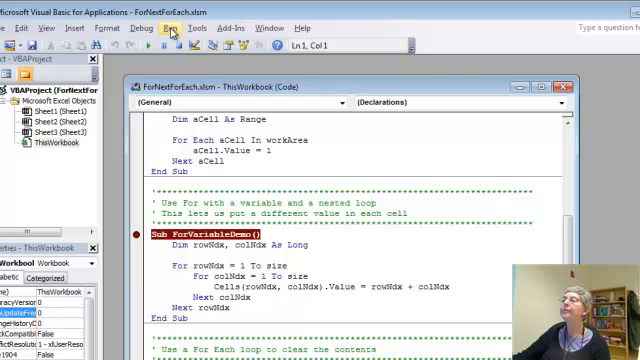
left_click(157, 28)
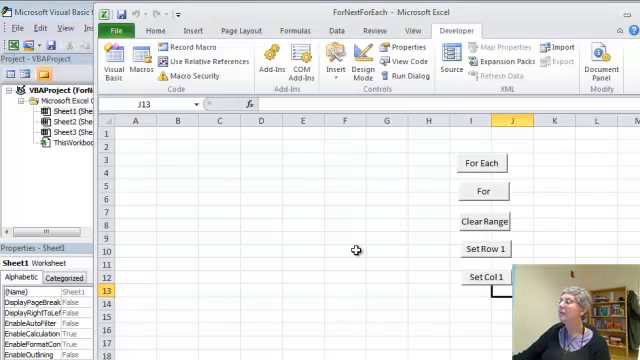
left_click(143, 58)
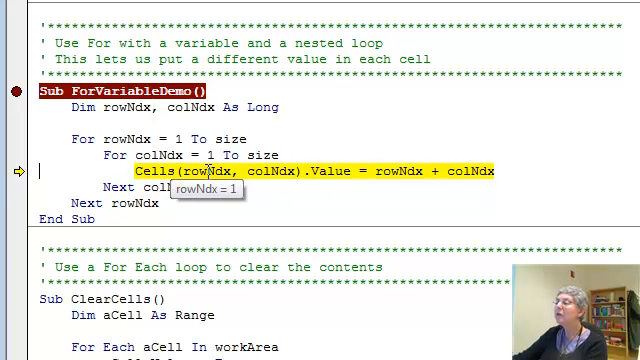
mouse_move(283, 171)
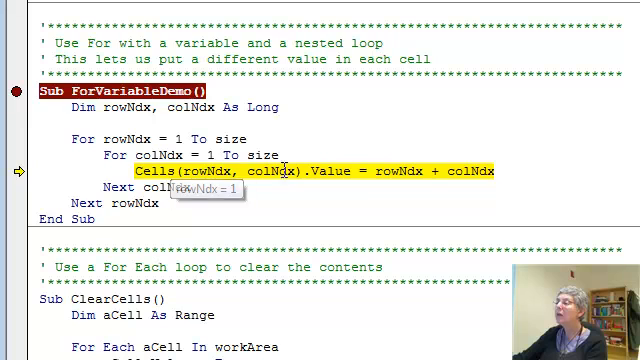
- Step through ForVariableDemo line by line with F8 until Next rowNdx
key("F8")
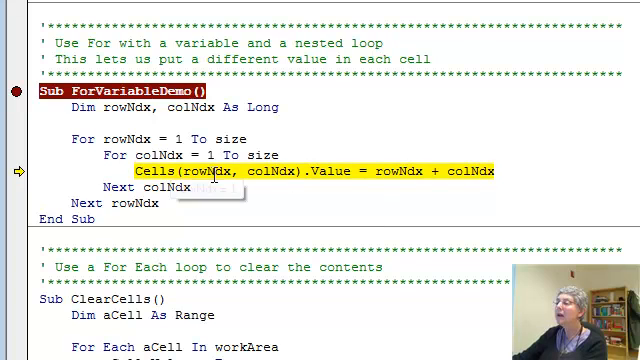
key("F8")
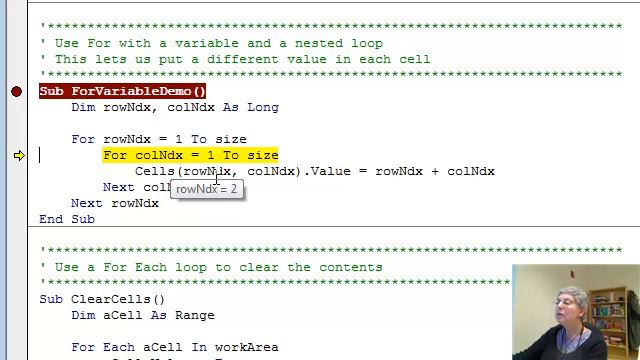
key("F8")
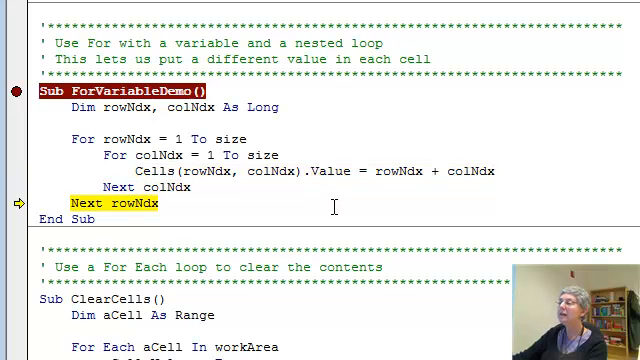
key("F8")
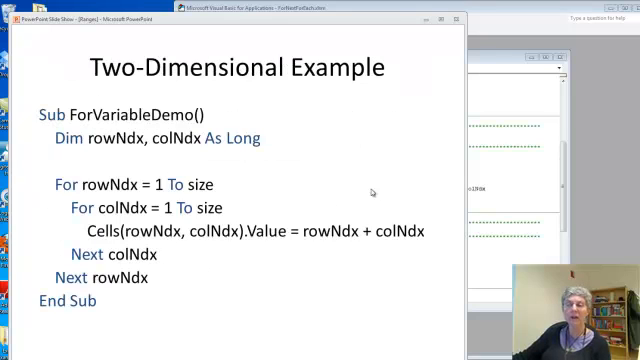
- Advance the slideshow to the slide on more complex formulas like amortization tables
key("right")
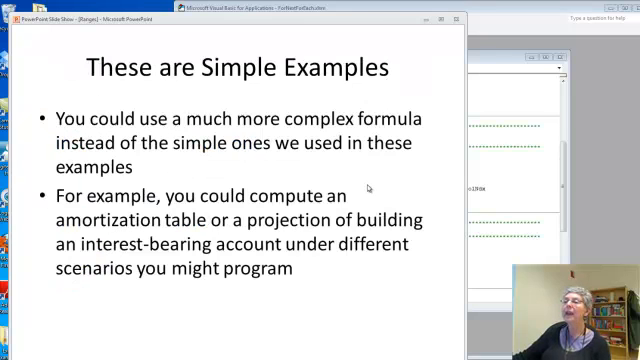